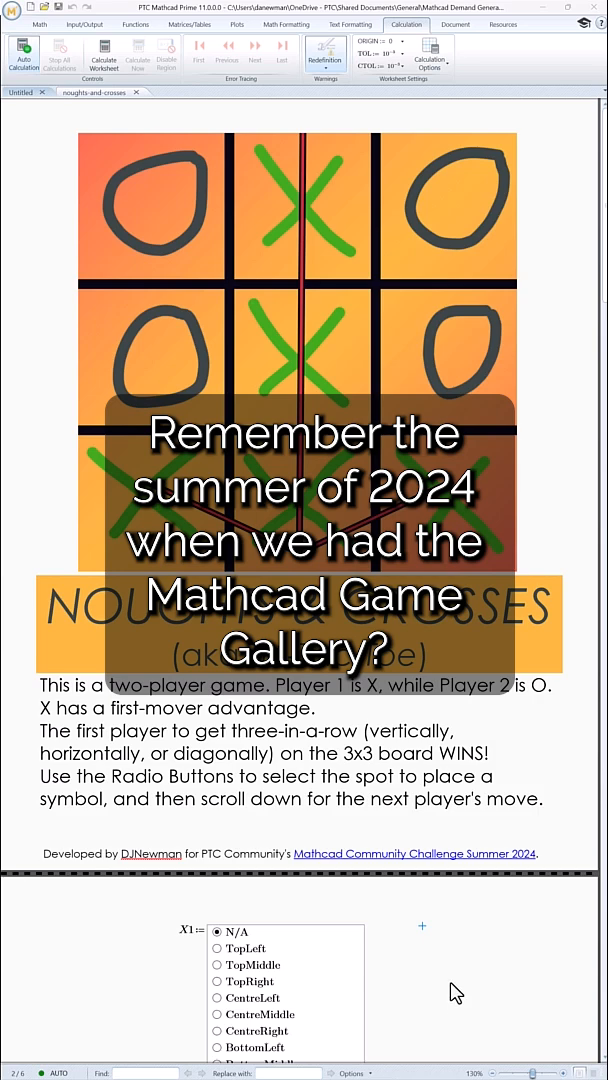
Step: Scroll down the worksheet to Player 1's X1 radio button list for the centre move
scroll(down, 3)
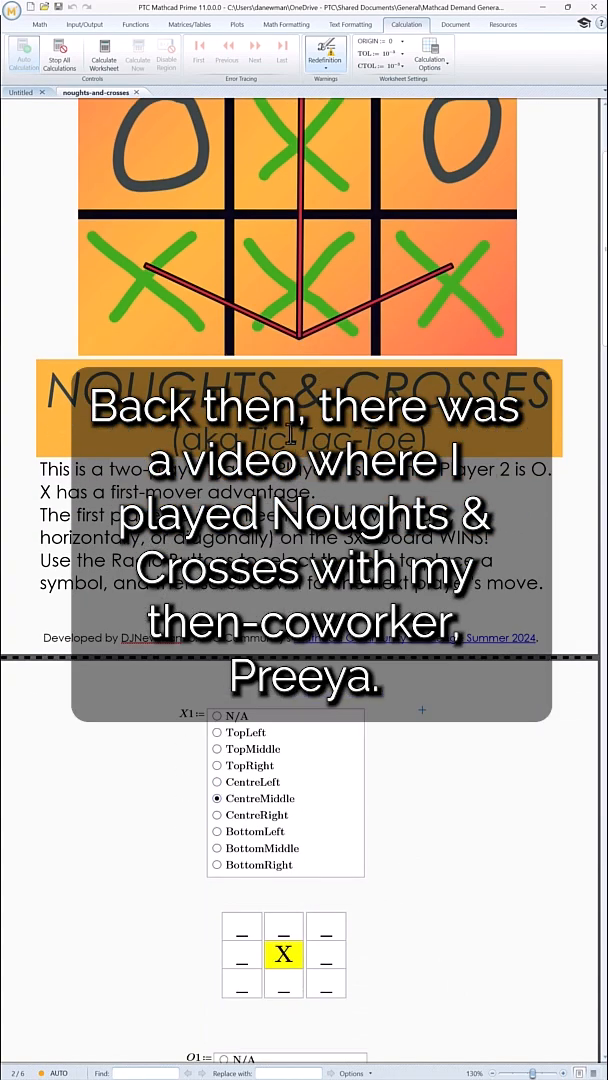
scroll(down, 3)
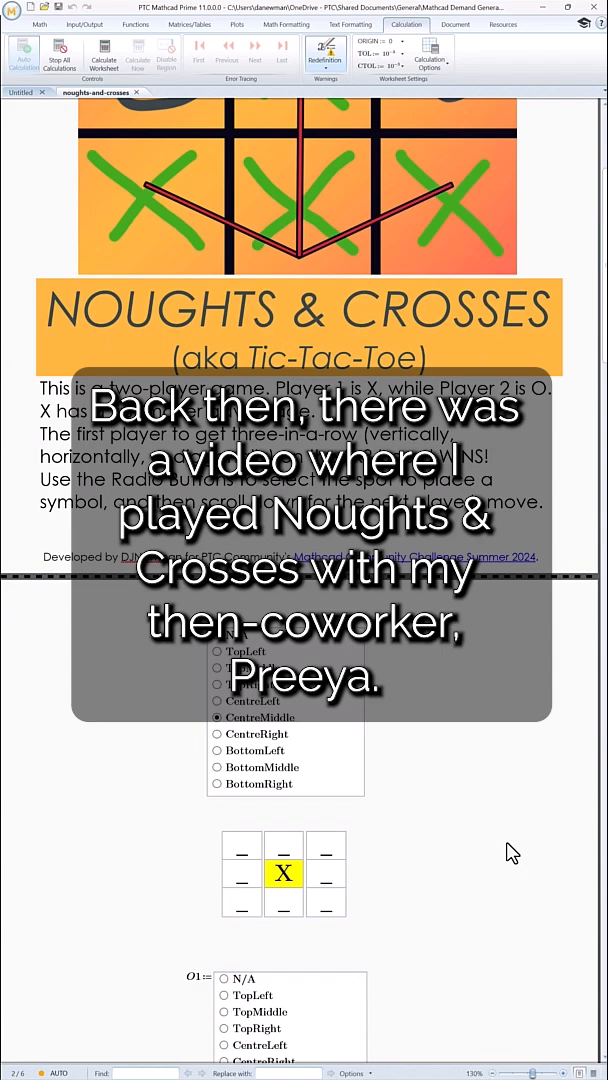
scroll(down, 3)
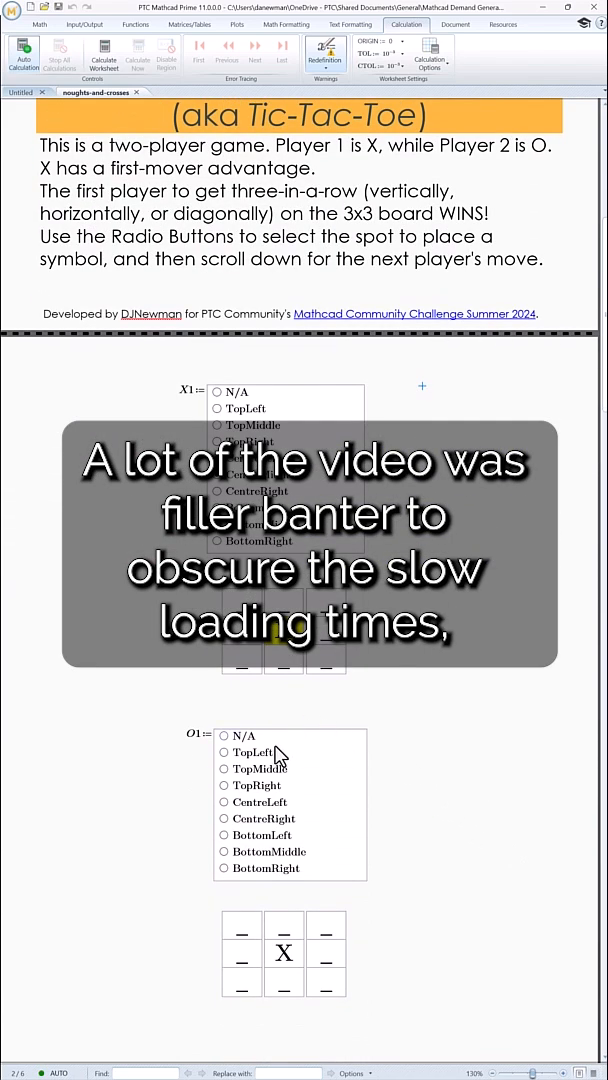
Step: Place O in the top-left square, X in the top-right, then the next move further down
click(223, 752)
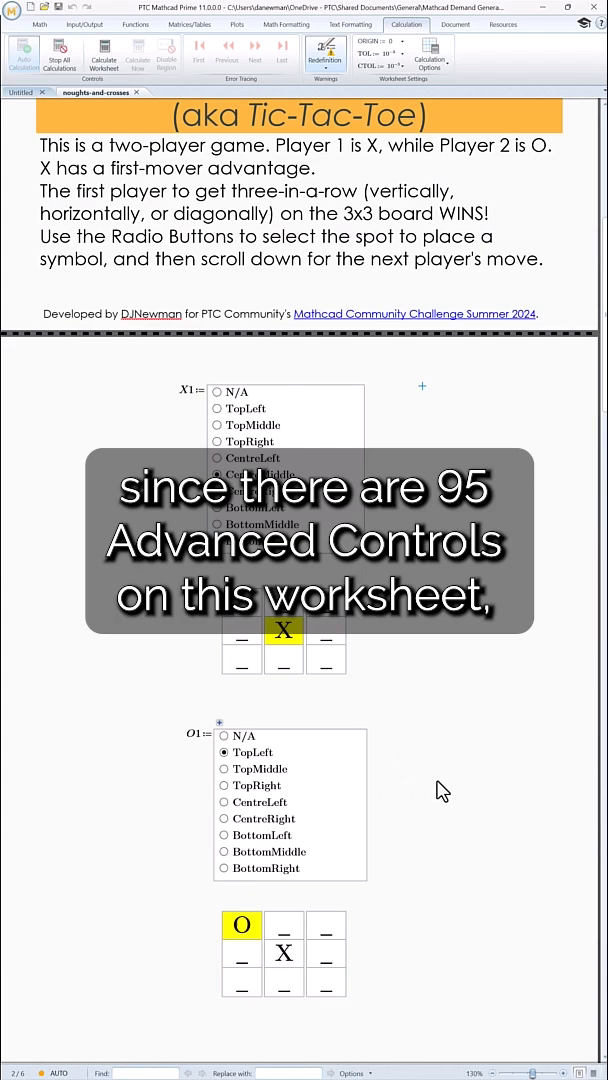
scroll(down, 3)
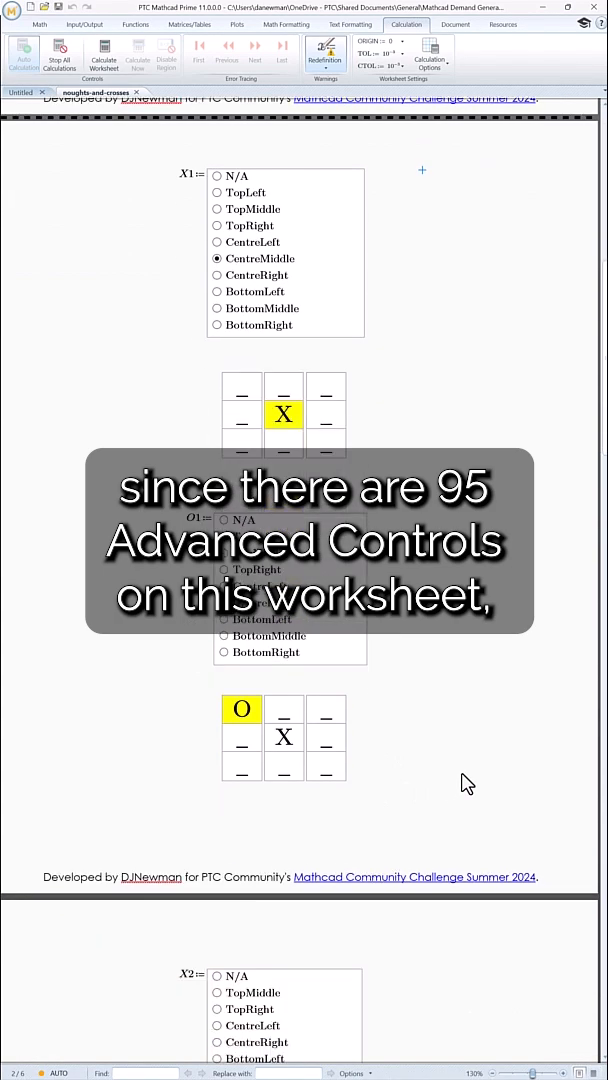
scroll(down, 3)
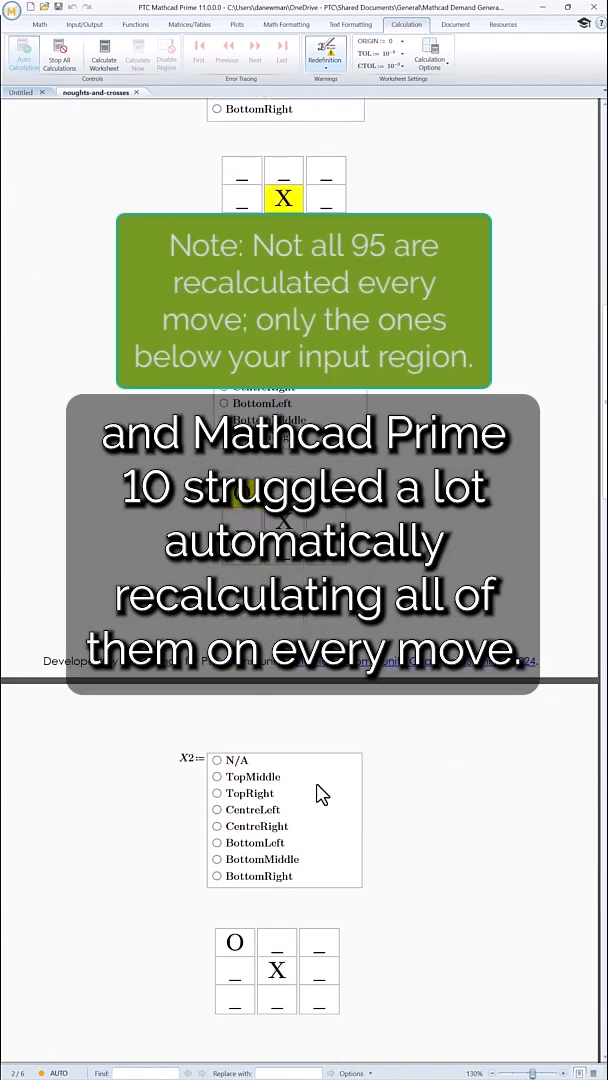
click(217, 766)
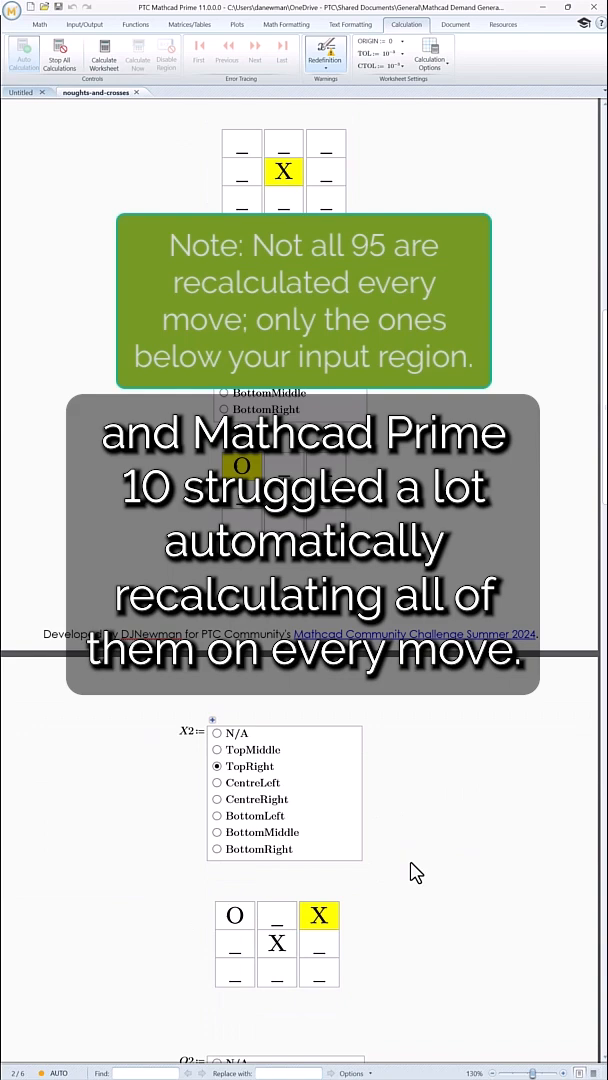
scroll(down, 3)
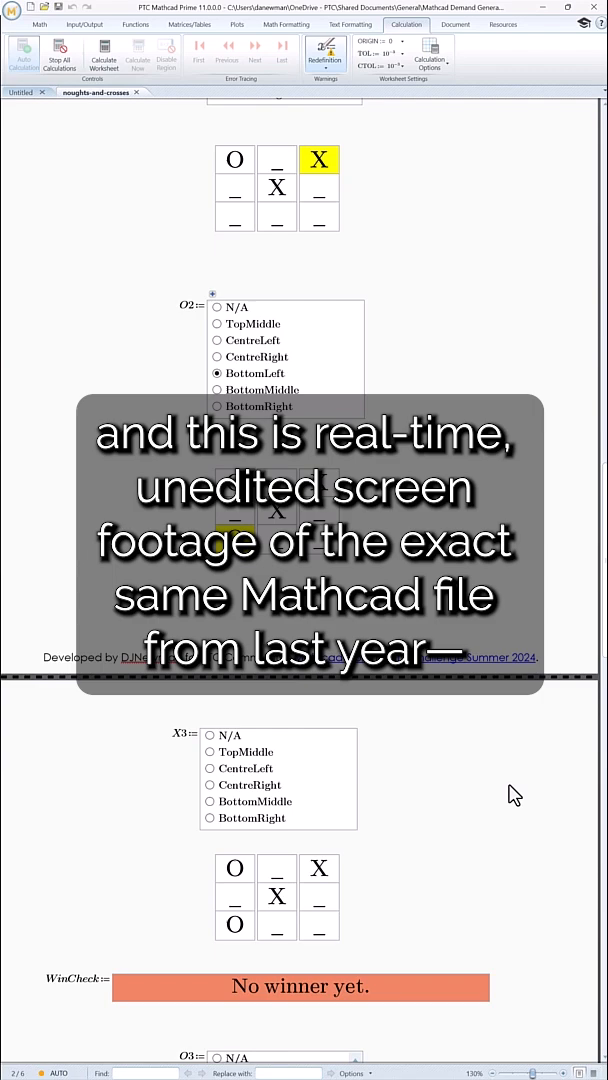
click(210, 768)
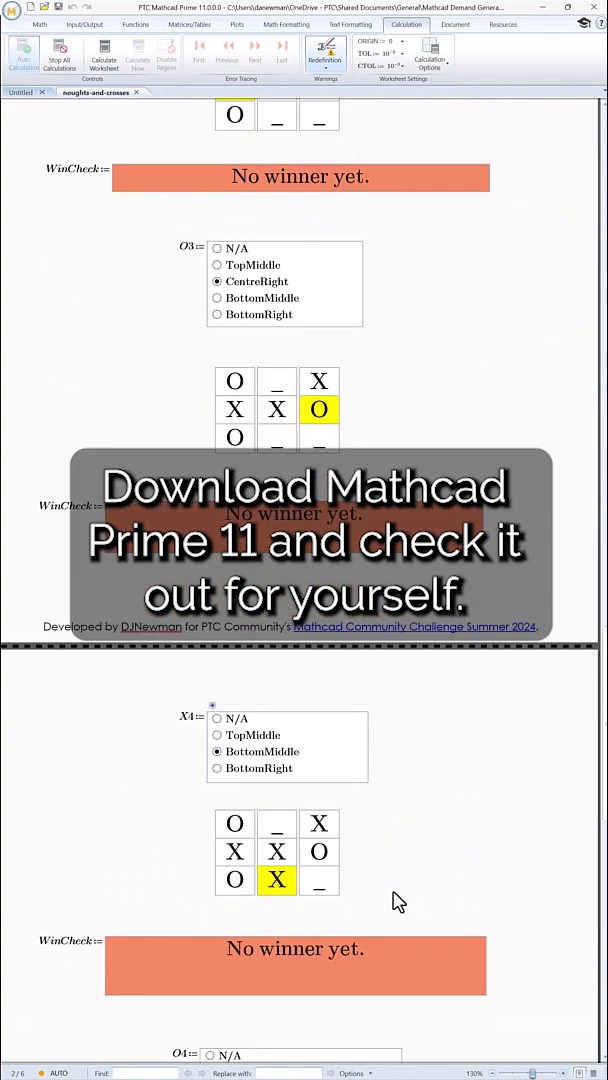
Step: Scroll down to the next radio button lists for the following moves
scroll(down, 3)
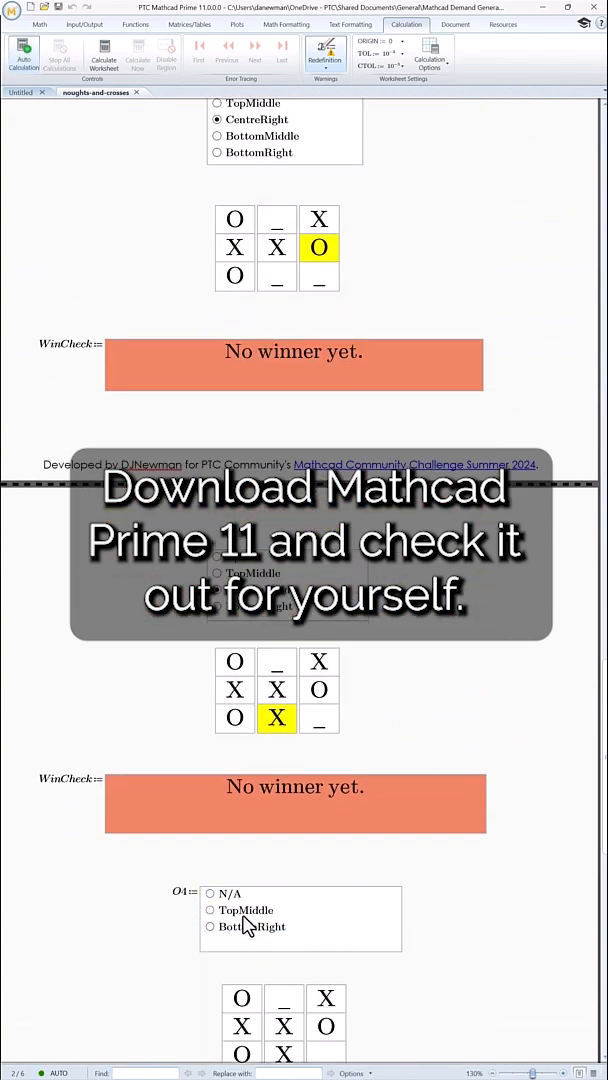